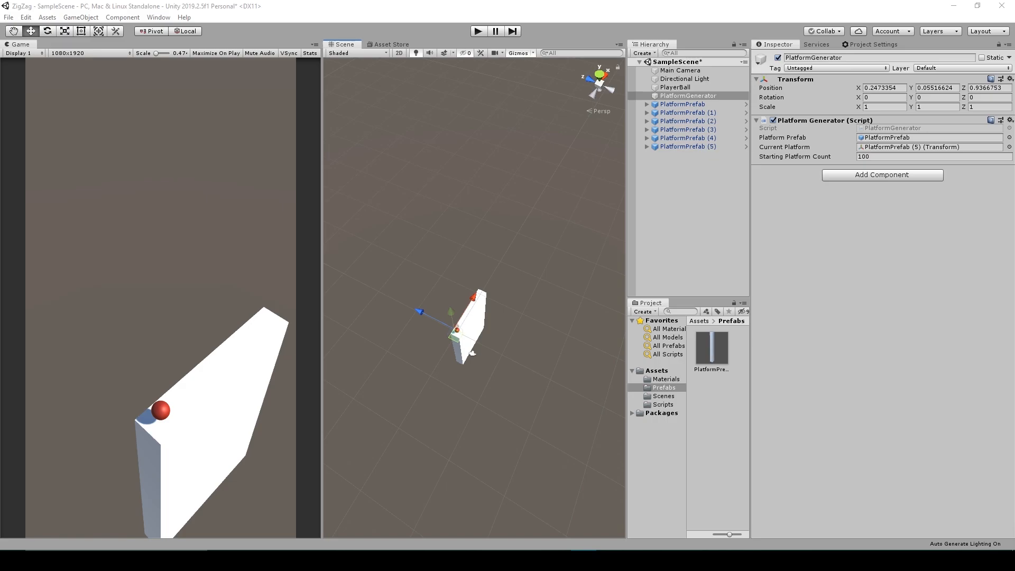
Play and stop the game several times, watching a new random zigzag platform path generate each run
{"action": "left_click", "coordinate": [478, 31]}
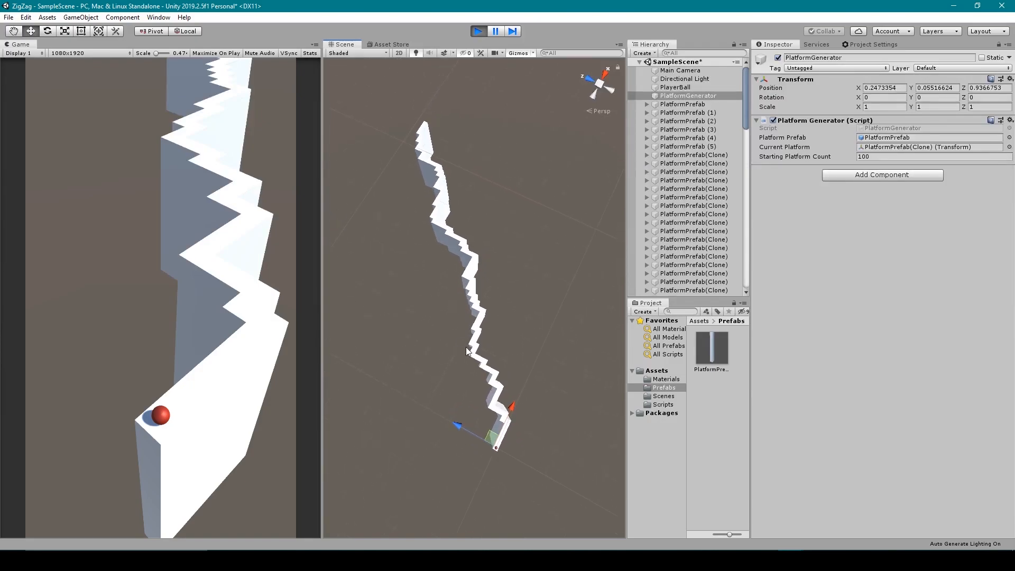
{"action": "mouse_move", "coordinate": [483, 373]}
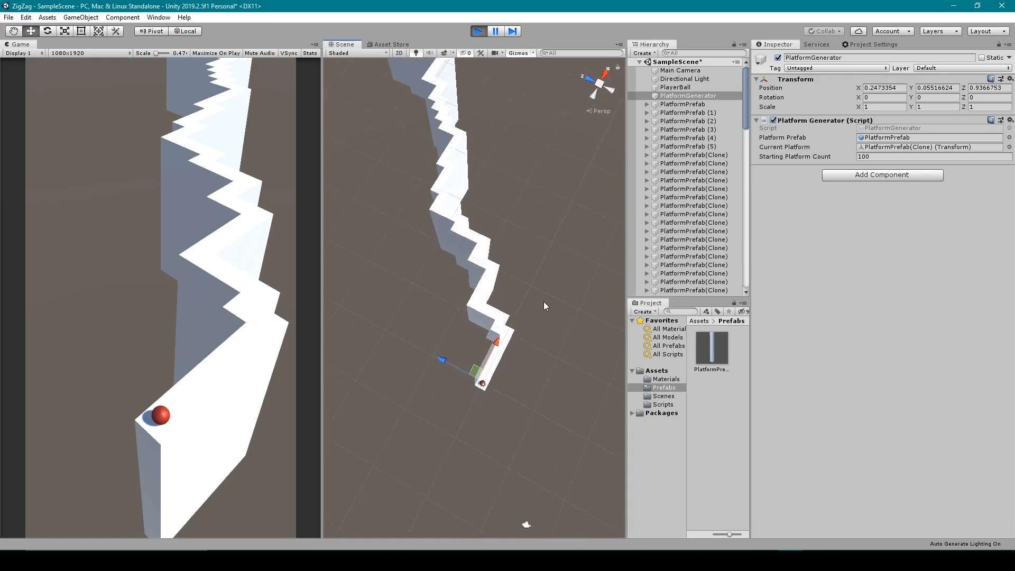
{"action": "mouse_move", "coordinate": [447, 297]}
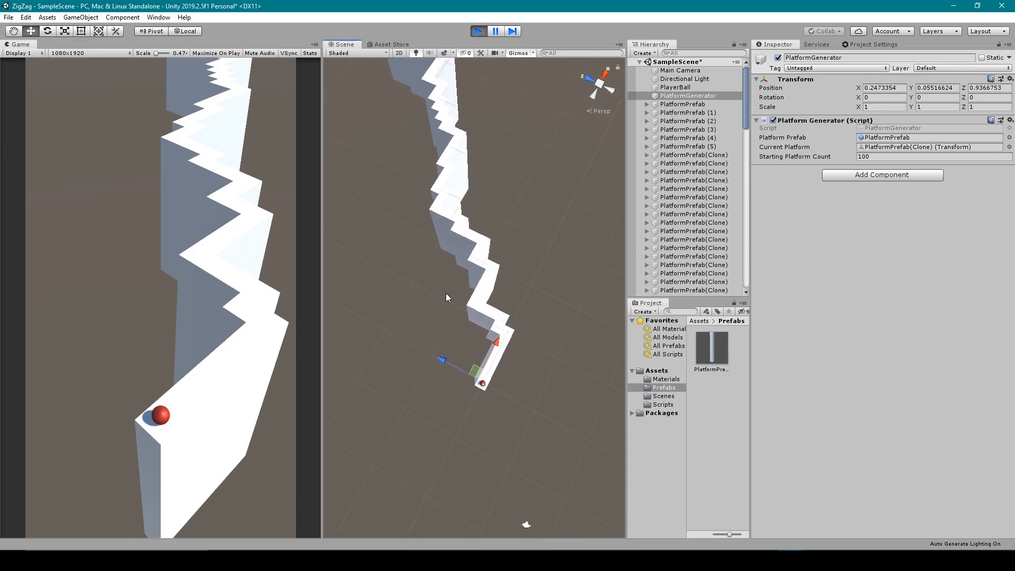
{"action": "left_click", "coordinate": [477, 32]}
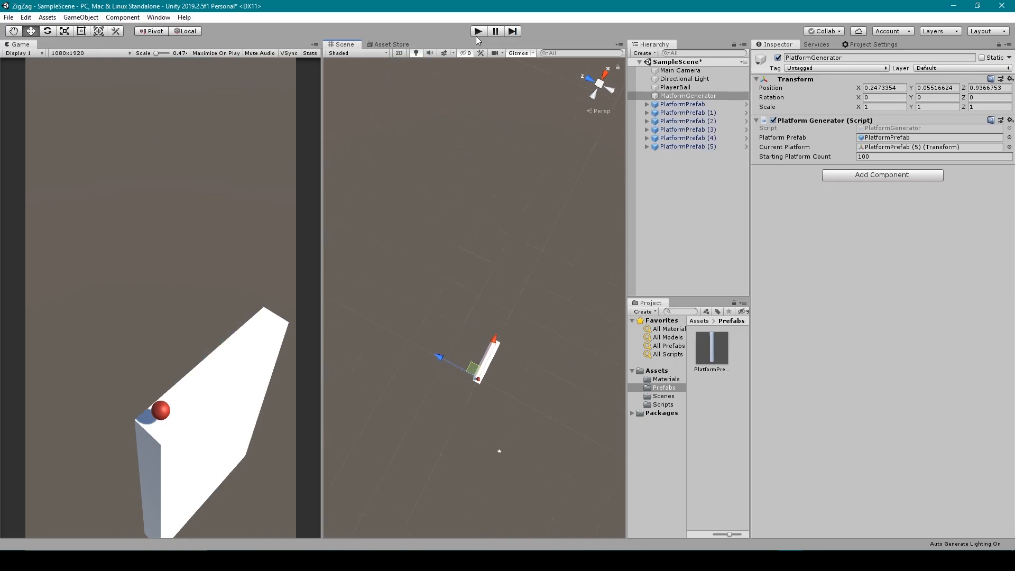
{"action": "left_click", "coordinate": [479, 31]}
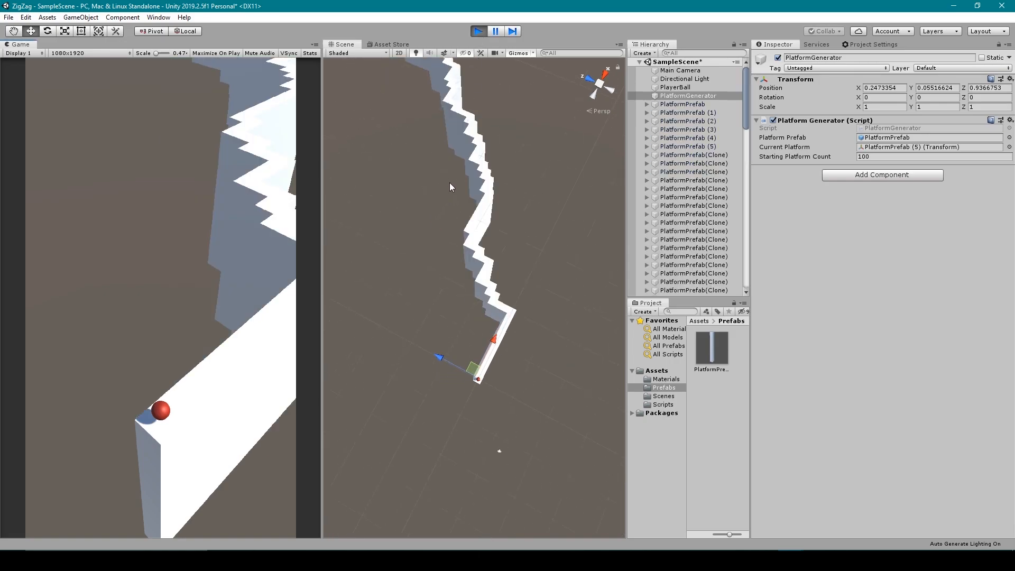
{"action": "left_click", "coordinate": [478, 31]}
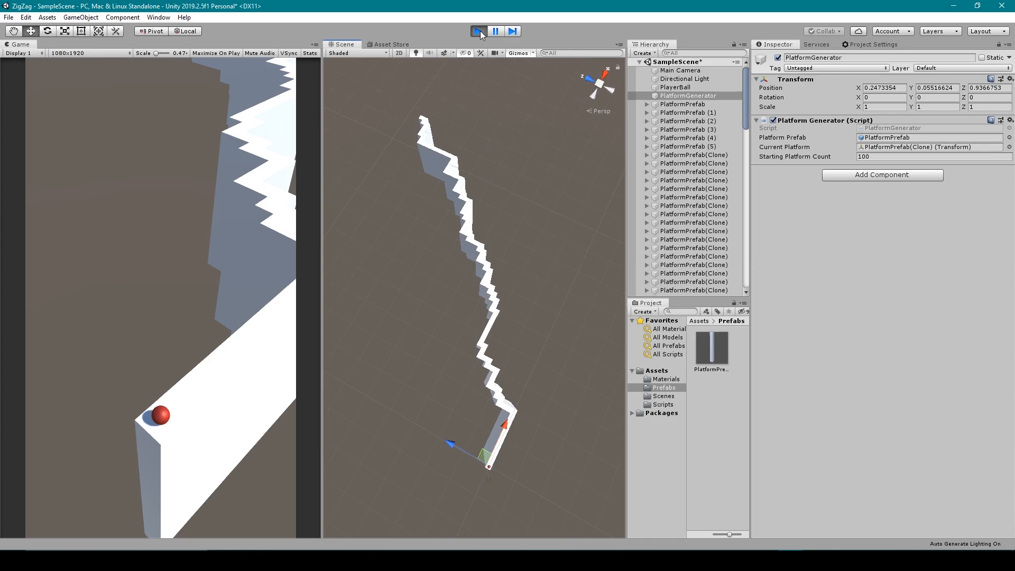
{"action": "left_click", "coordinate": [478, 32]}
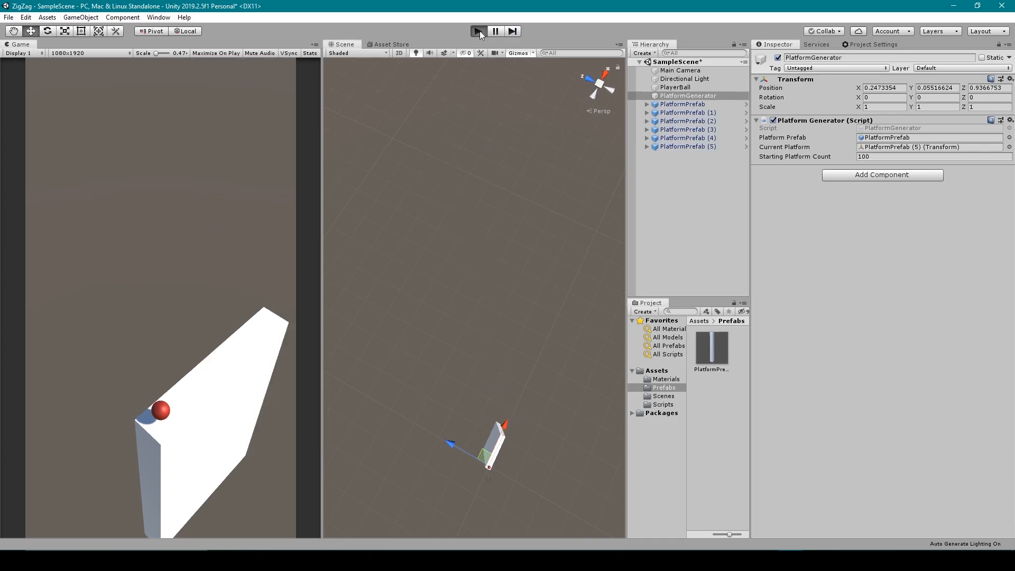
{"action": "left_click", "coordinate": [478, 31]}
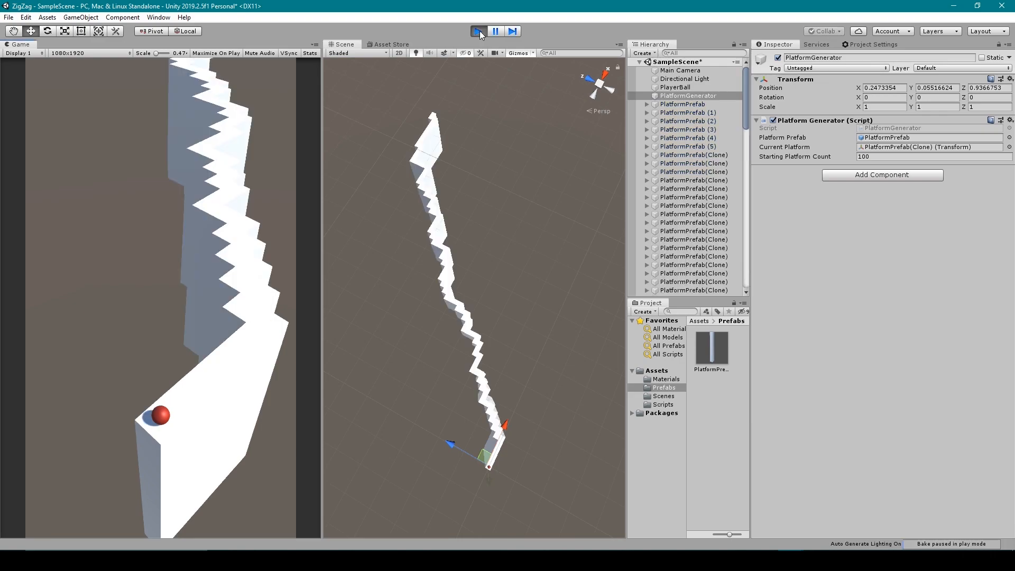
{"action": "left_click", "coordinate": [477, 31]}
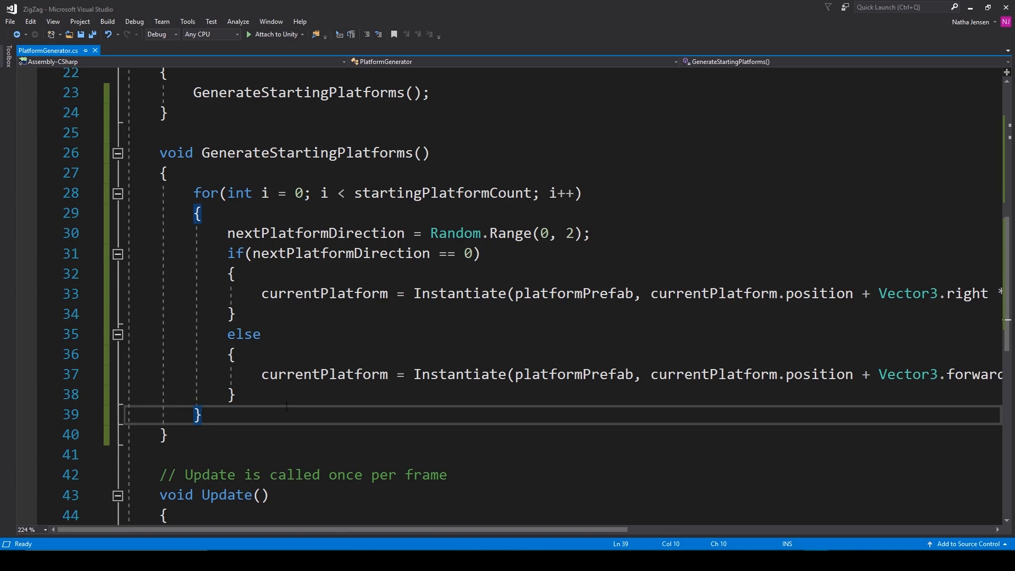
Walk through GenerateStartingPlatforms in PlatformGenerator.cs: its Start call, startingPlatformCount loop, and Random.Range direction pick
{"action": "left_click", "coordinate": [262, 153]}
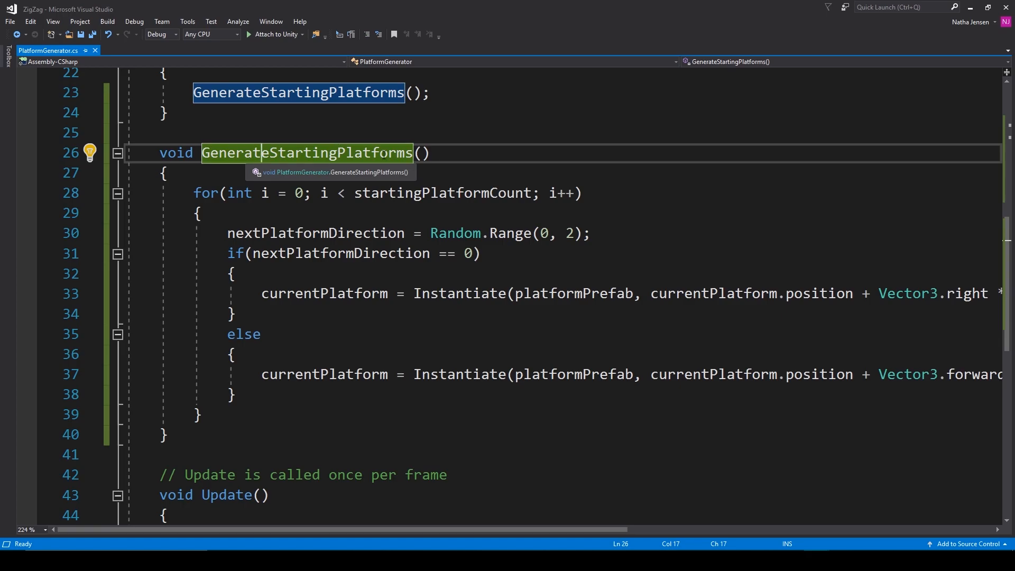
{"action": "scroll", "scroll_direction": "up", "scroll_amount": 3}
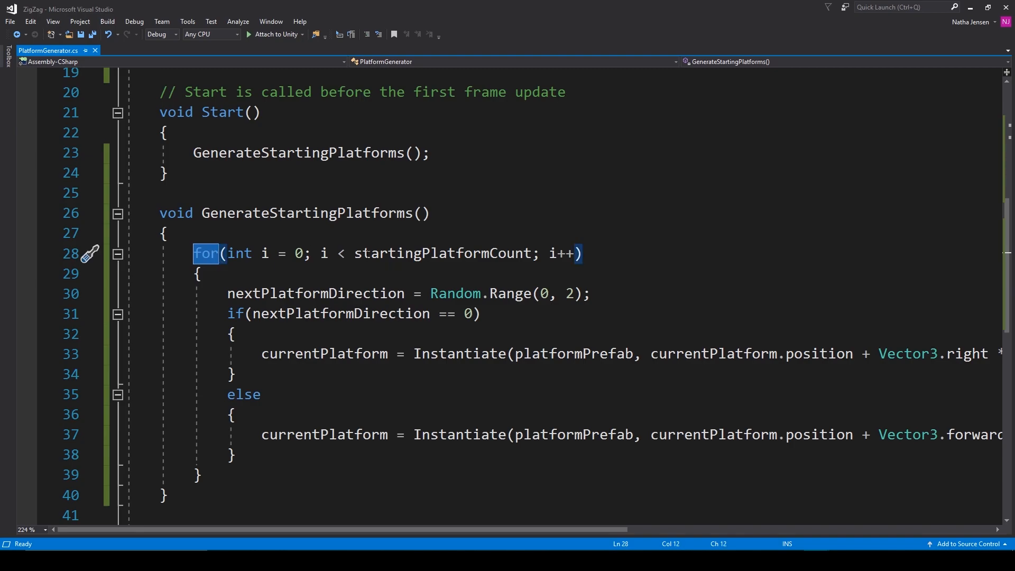
{"action": "double_click", "coordinate": [442, 253]}
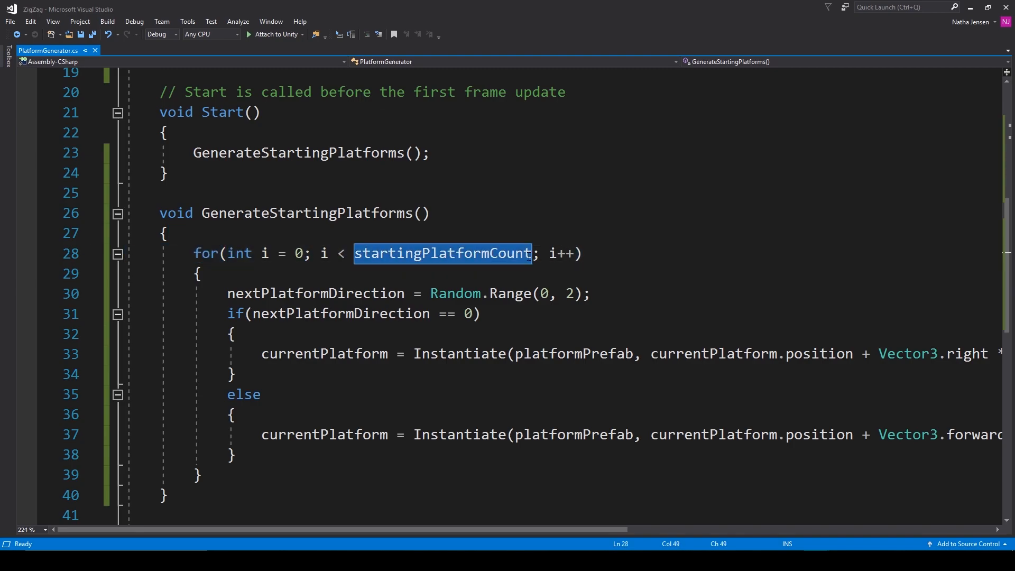
{"action": "mouse_move", "coordinate": [443, 253]}
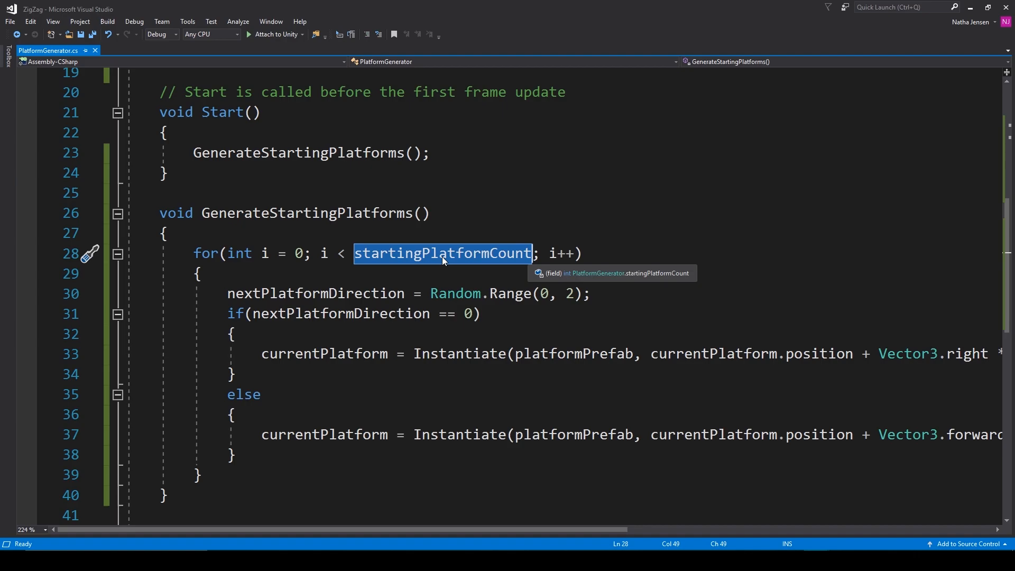
{"action": "mouse_move", "coordinate": [416, 271]}
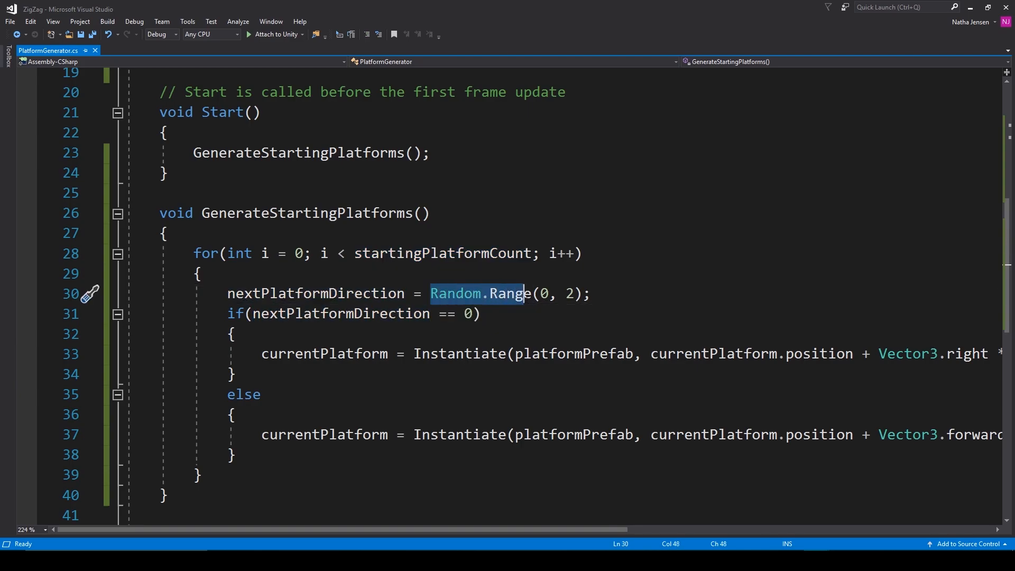
{"action": "left_click", "coordinate": [567, 294]}
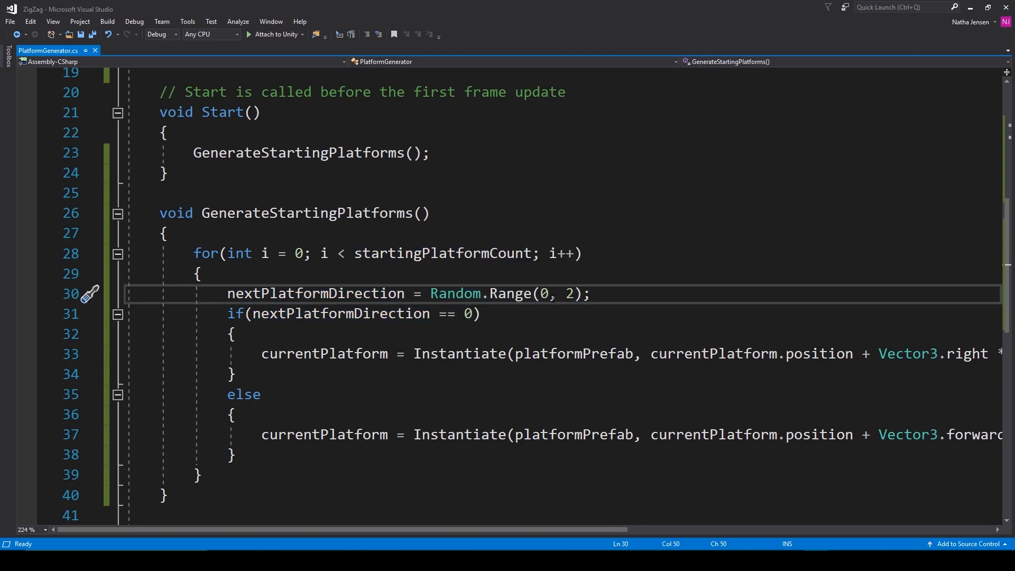
{"action": "left_click", "coordinate": [228, 294]}
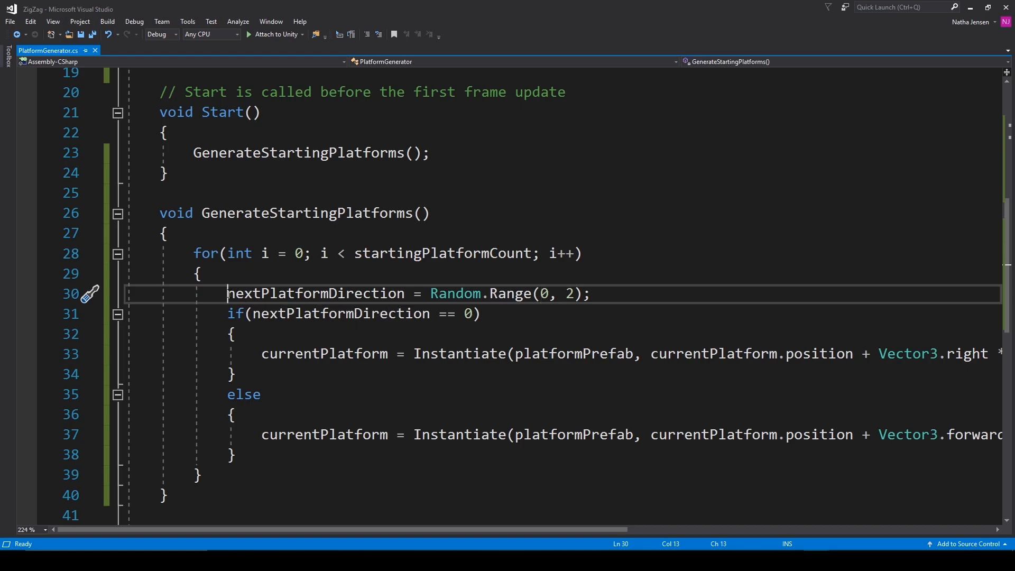
{"action": "double_click", "coordinate": [315, 294]}
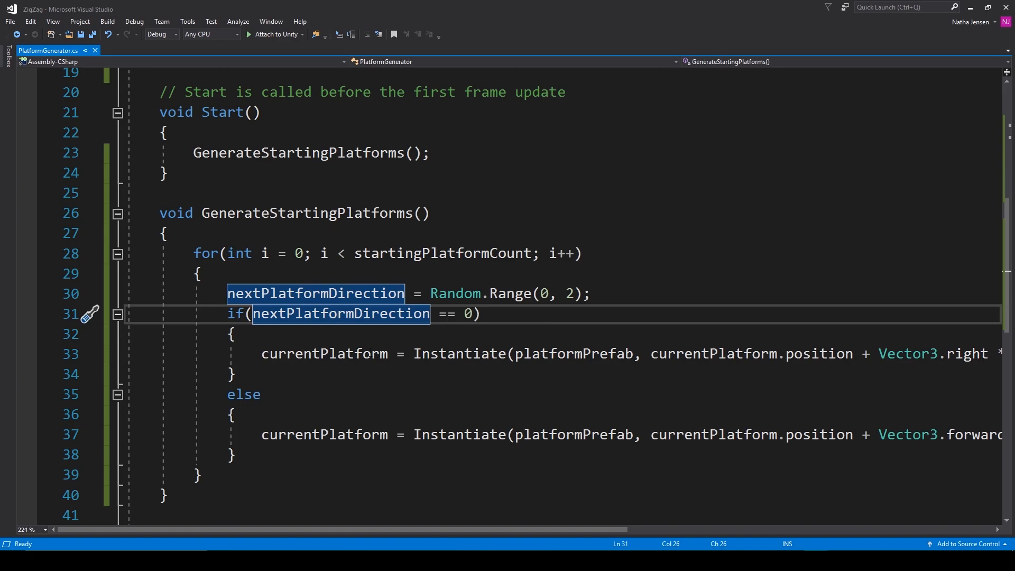
{"action": "left_click", "coordinate": [574, 354]}
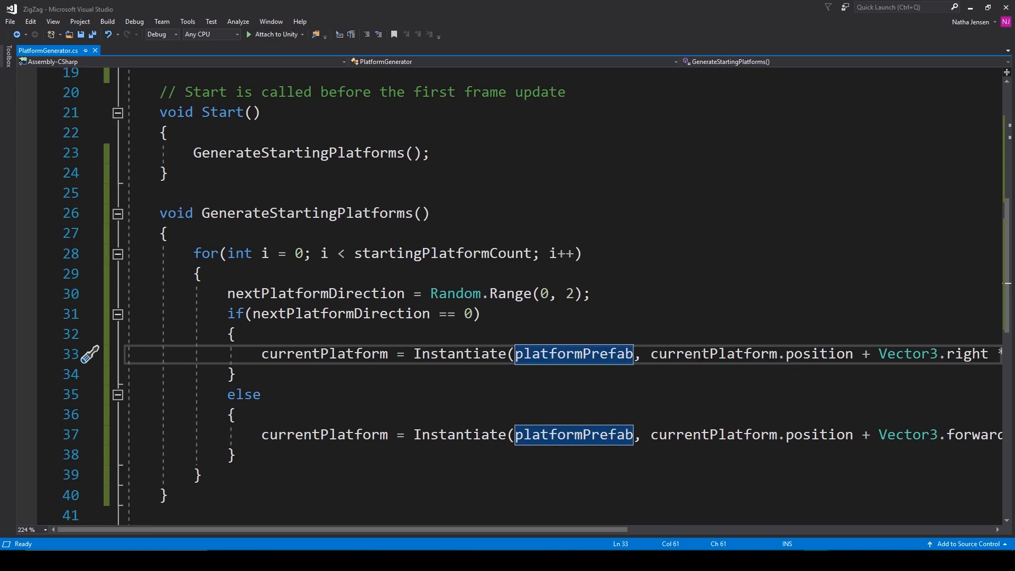
{"action": "left_click", "coordinate": [650, 354]}
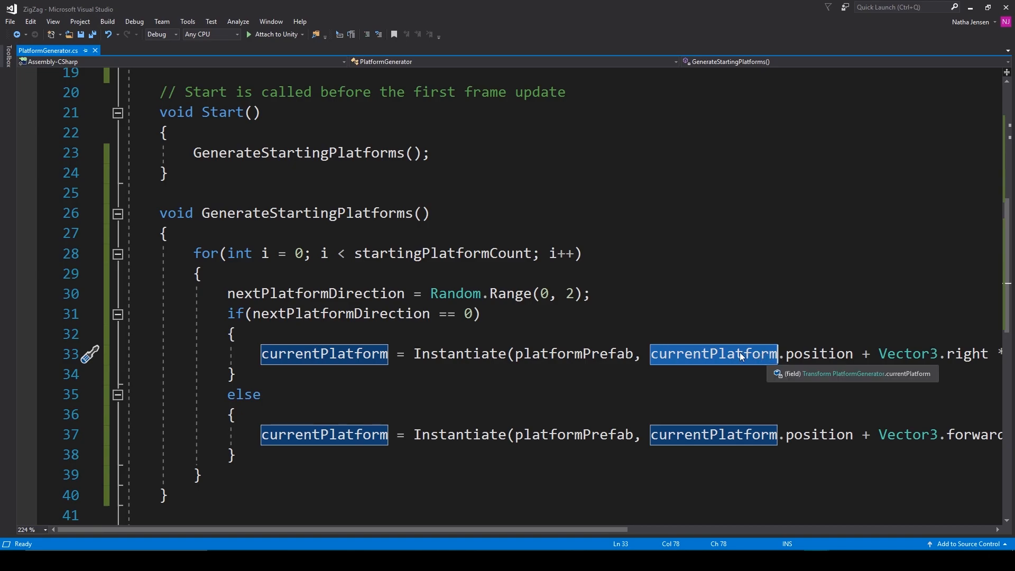
{"action": "mouse_move", "coordinate": [712, 353]}
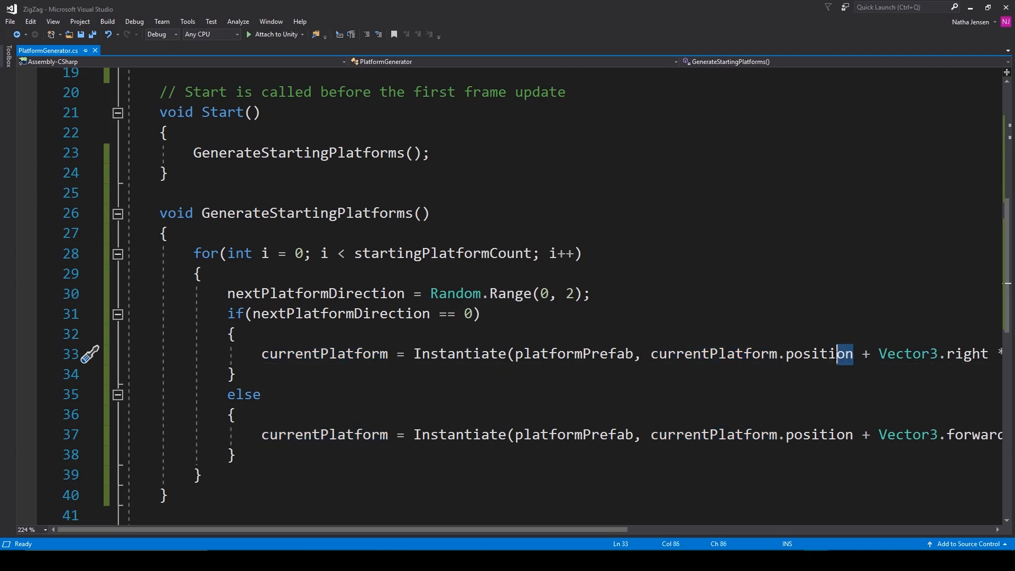
{"action": "double_click", "coordinate": [324, 354]}
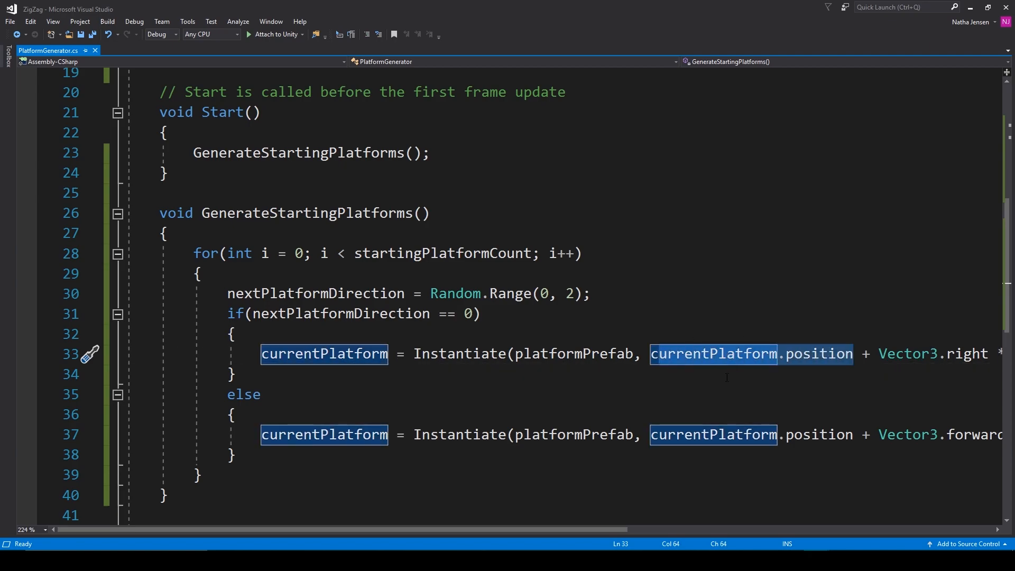
{"action": "scroll", "scroll_direction": "right", "scroll_amount": 3}
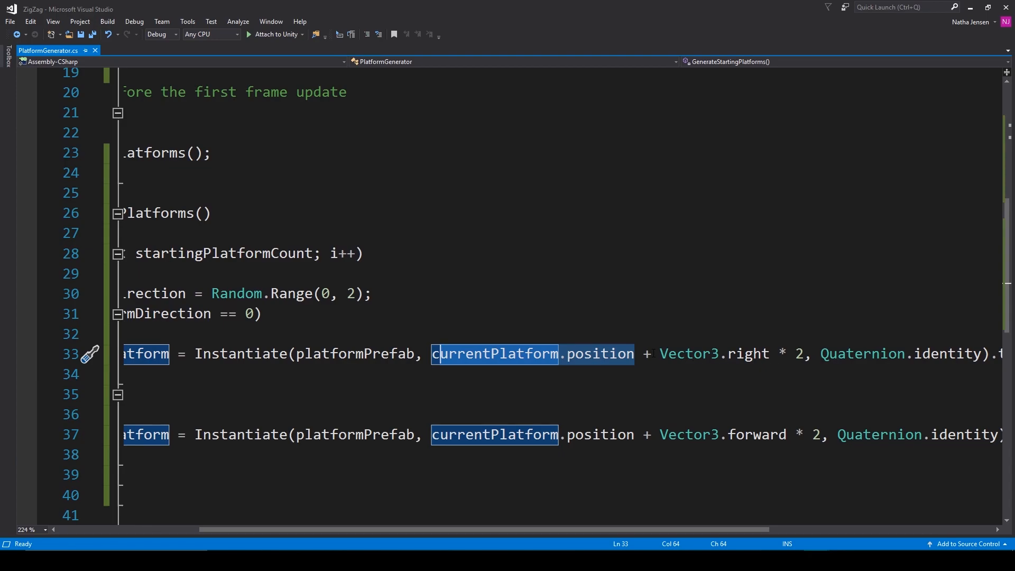
{"action": "double_click", "coordinate": [747, 353]}
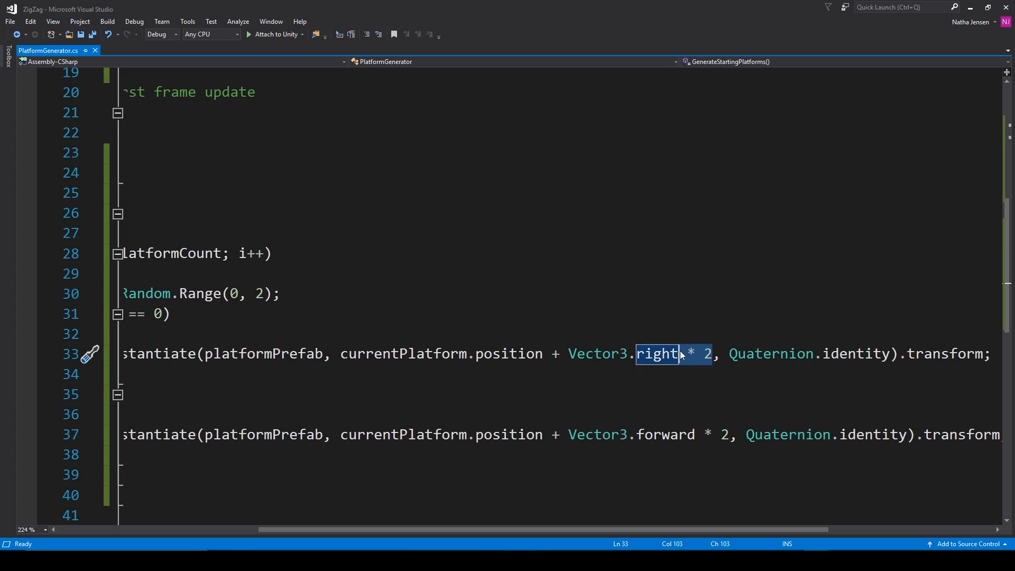
{"action": "double_click", "coordinate": [871, 354]}
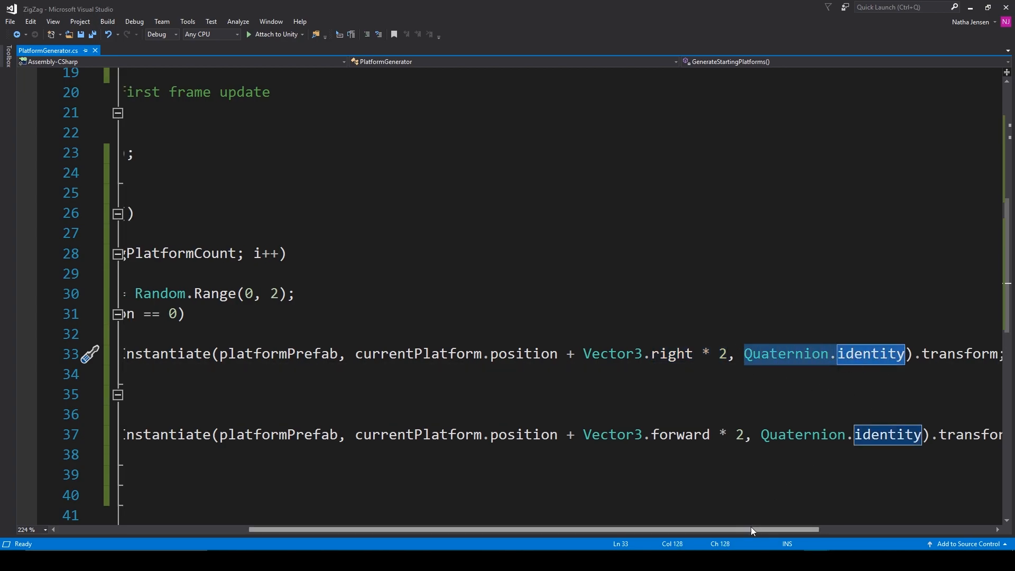
{"action": "scroll", "scroll_direction": "left", "scroll_amount": 3}
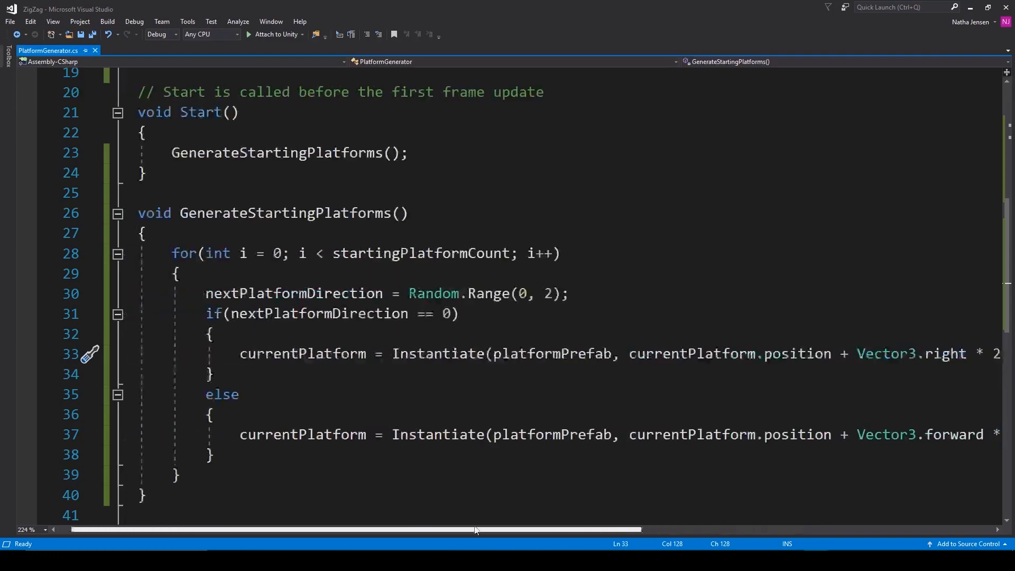
{"action": "double_click", "coordinate": [302, 354]}
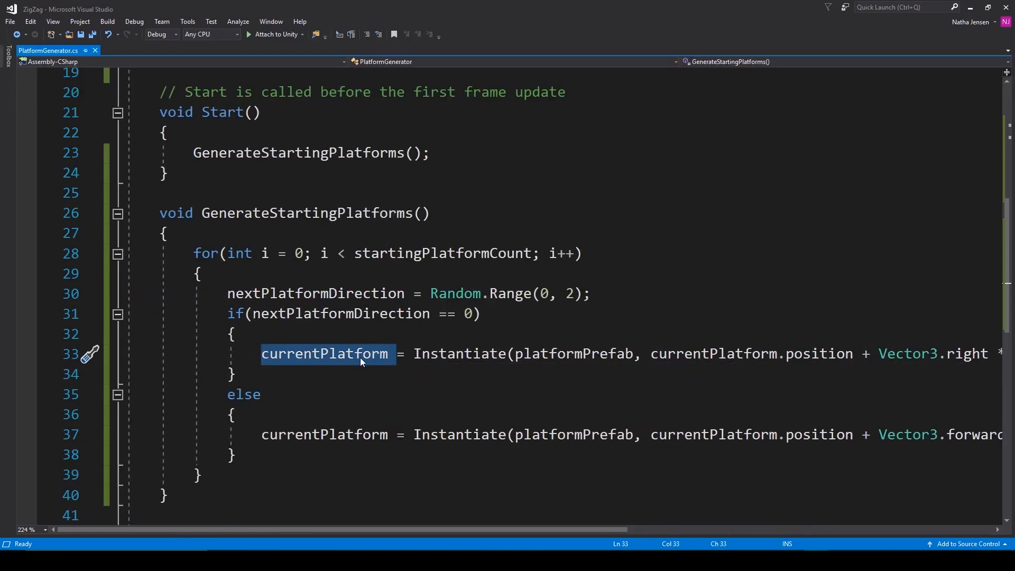
{"action": "mouse_move", "coordinate": [298, 360]}
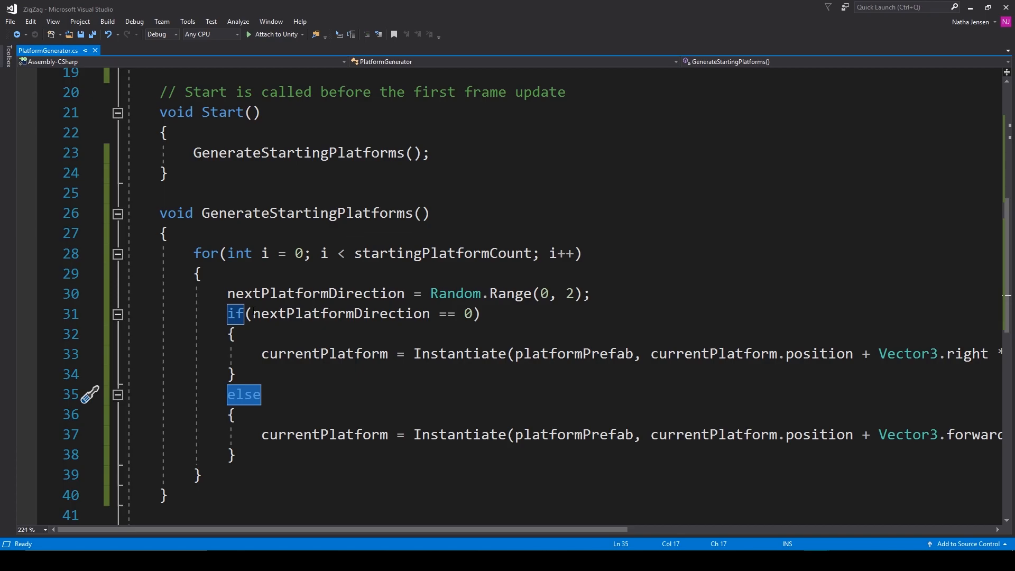
{"action": "left_click", "coordinate": [341, 314]}
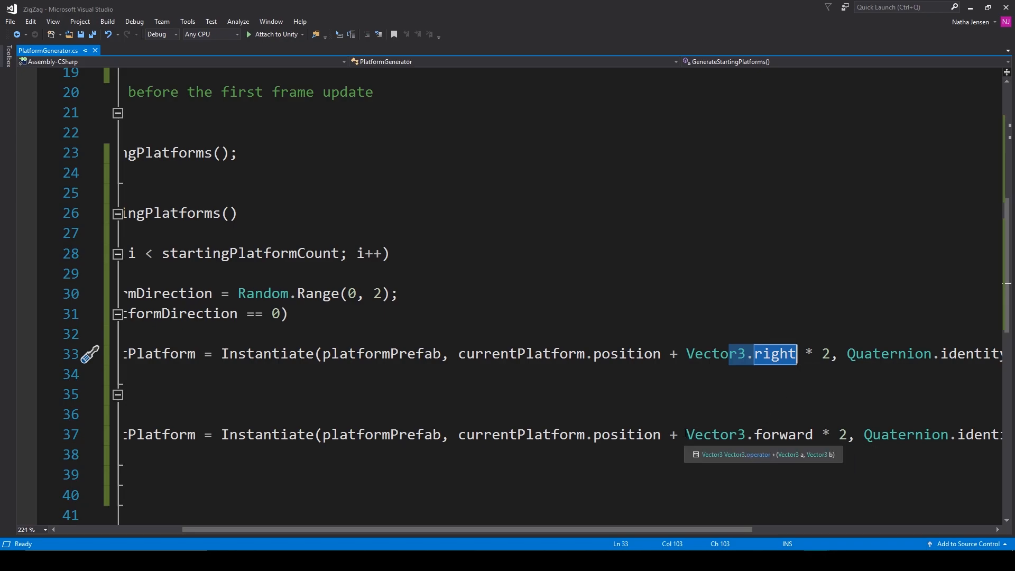
{"action": "left_click", "coordinate": [732, 435]}
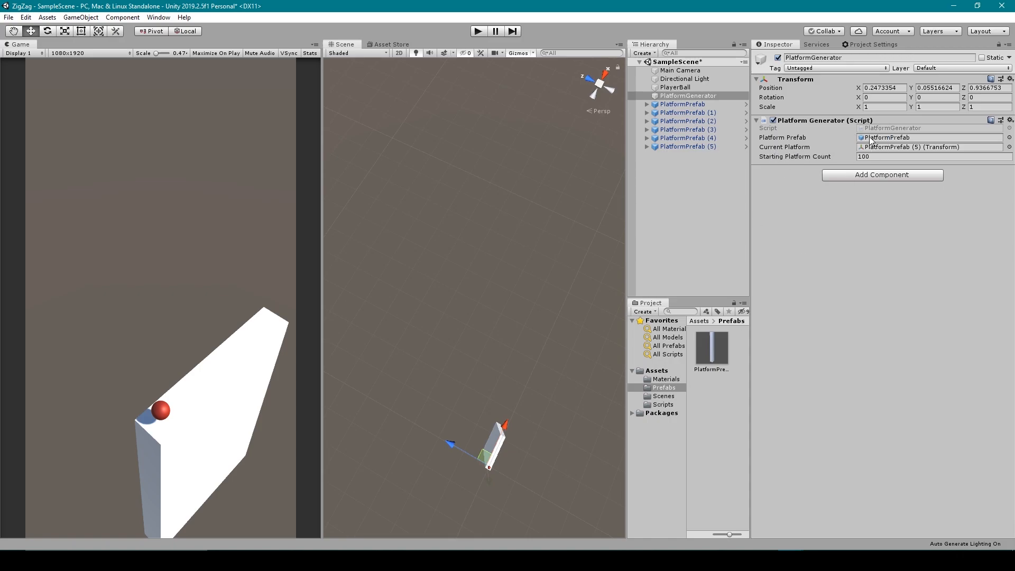
{"action": "left_click", "coordinate": [711, 344]}
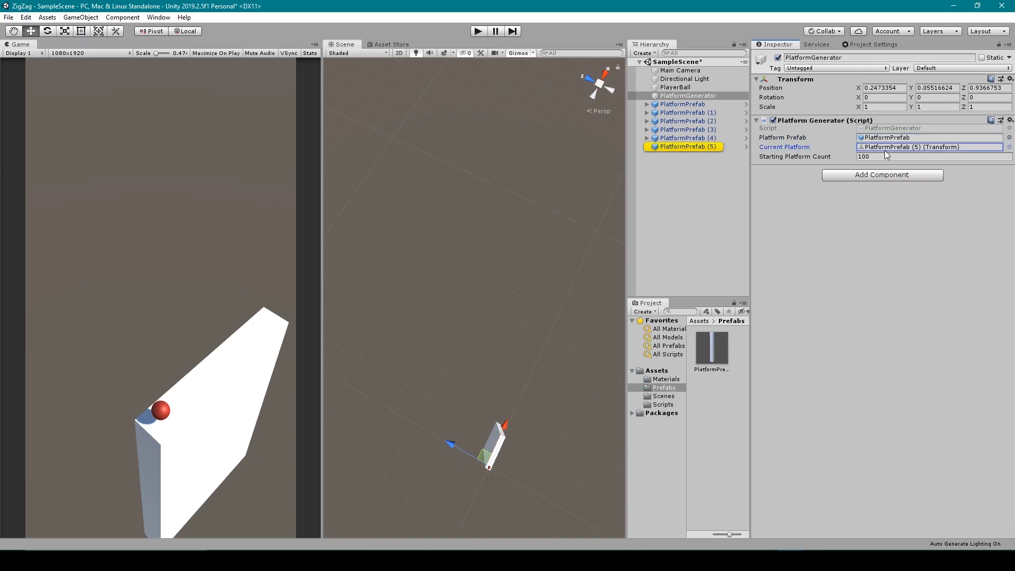
{"action": "left_click", "coordinate": [687, 146]}
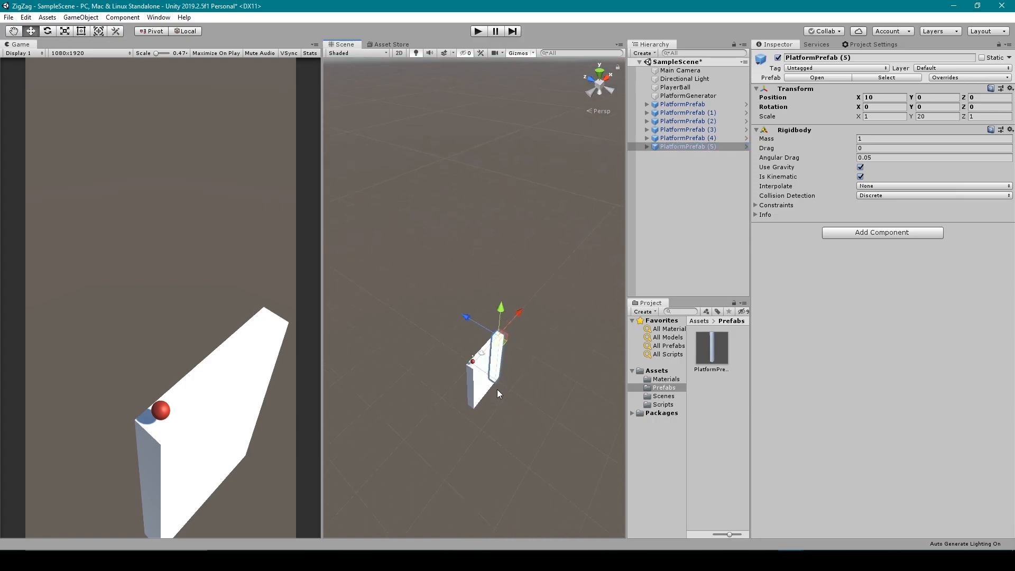
{"action": "left_click", "coordinate": [688, 95]}
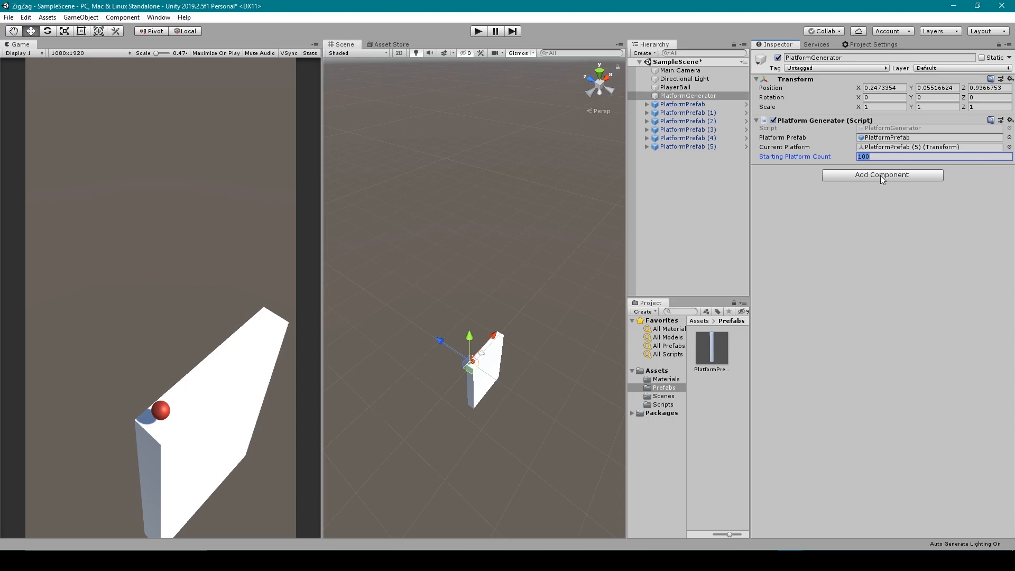
{"action": "mouse_move", "coordinate": [905, 415]}
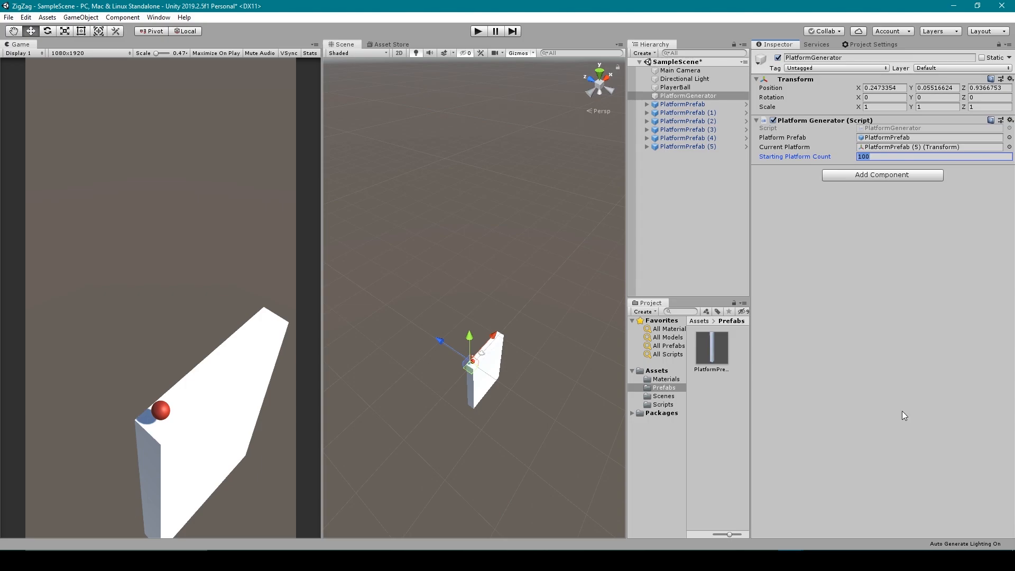